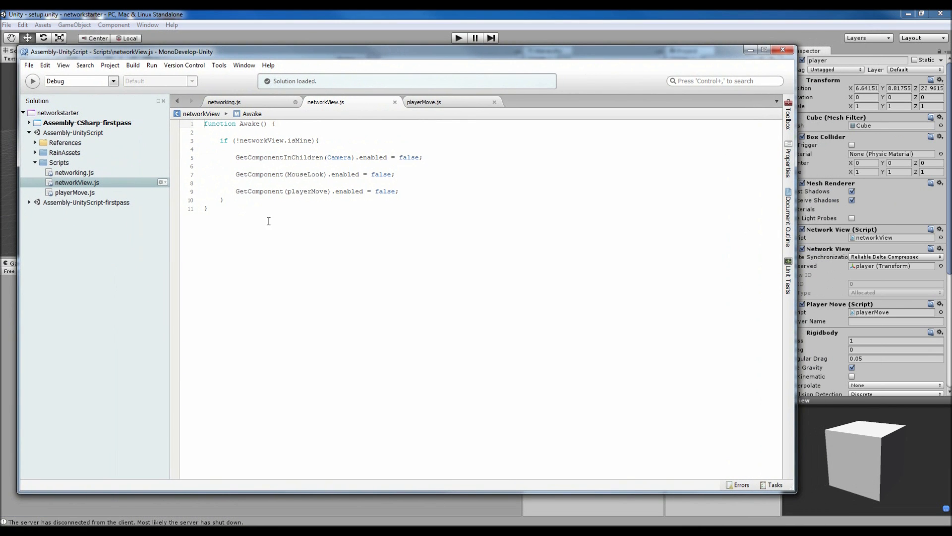
Highlight the Awake line that disables playerMove in networkView.js, then switch to playerMove.js
click(207, 207)
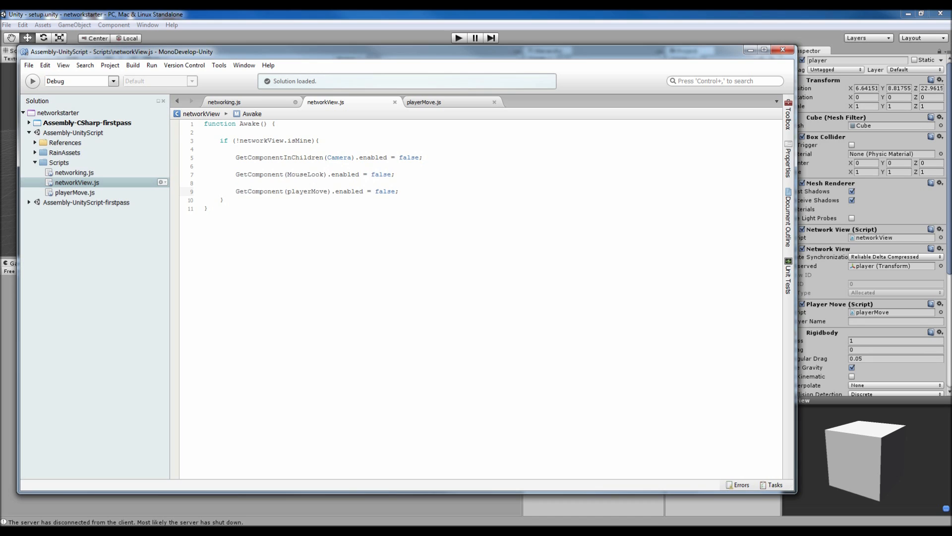
triple_click(317, 190)
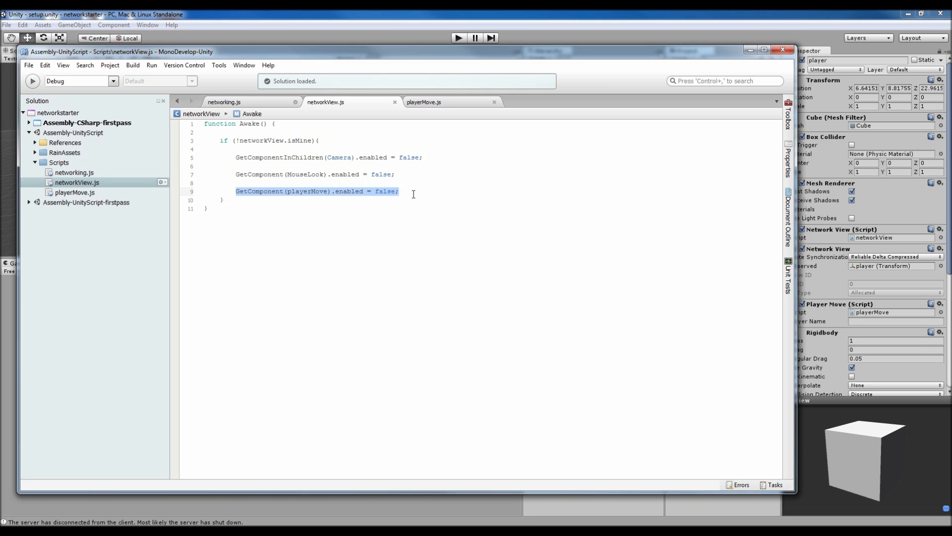
mouse_move(422, 185)
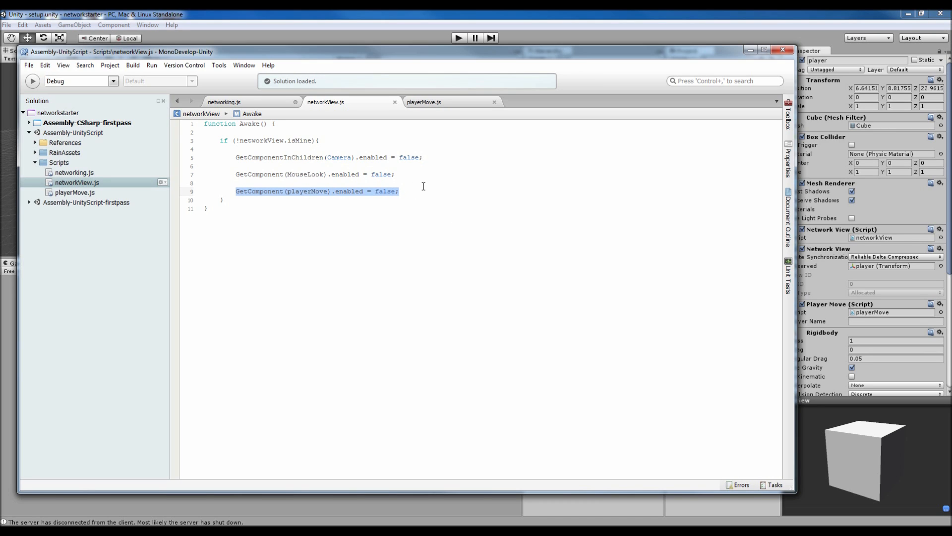
mouse_move(390, 182)
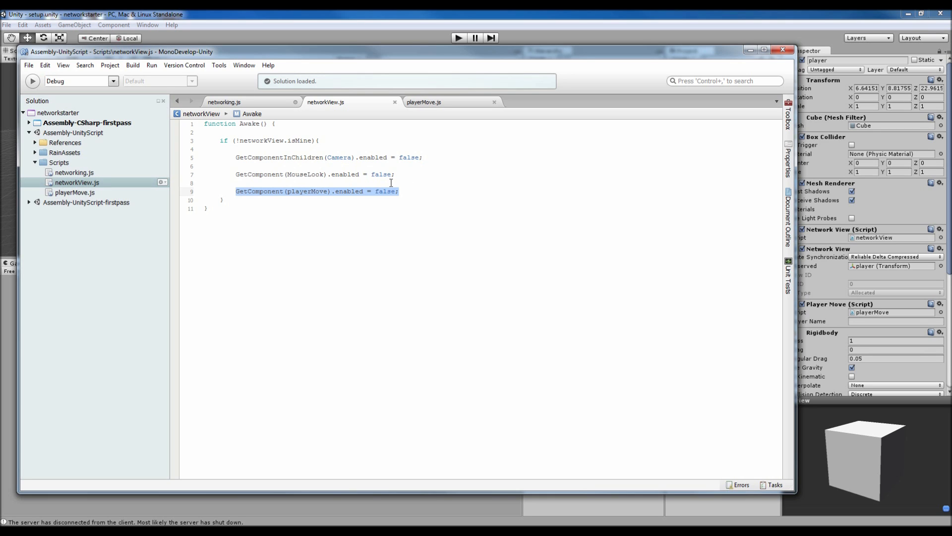
click(319, 203)
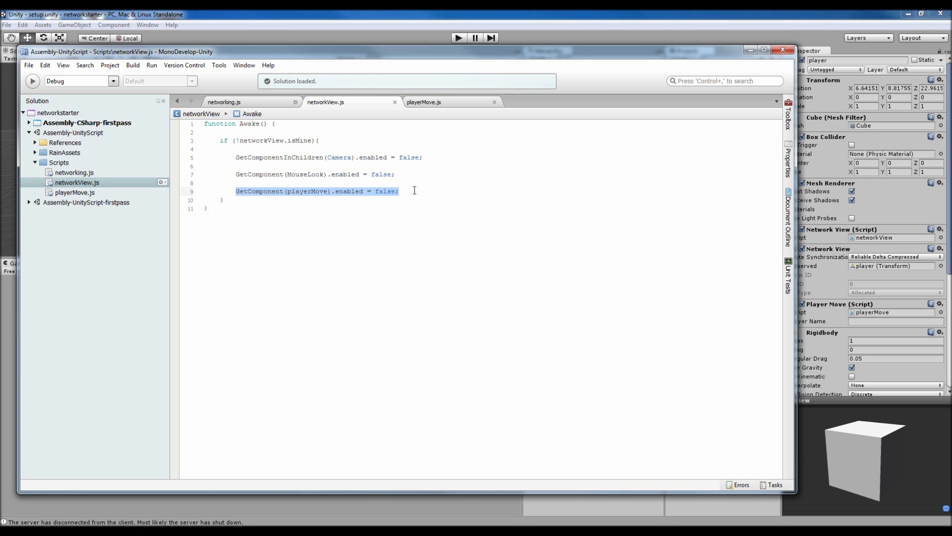
click(399, 191)
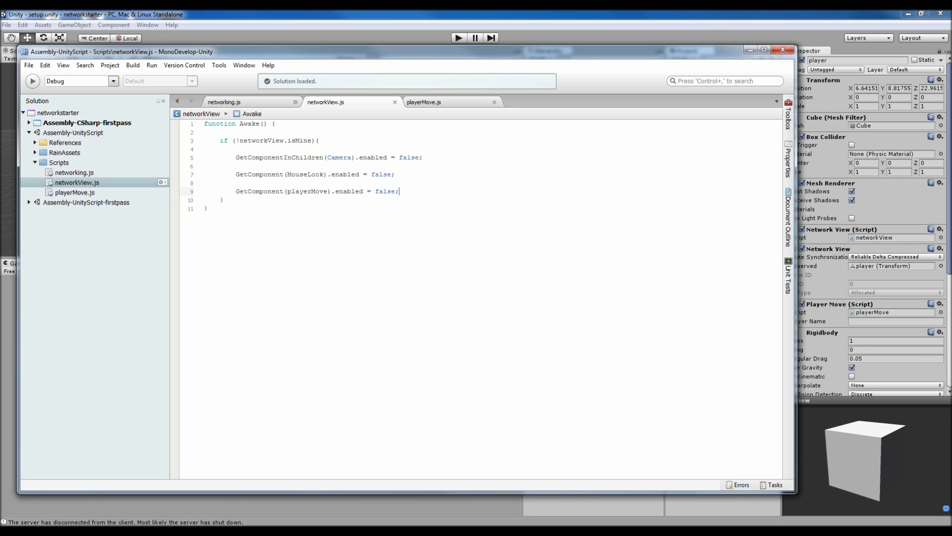
click(424, 101)
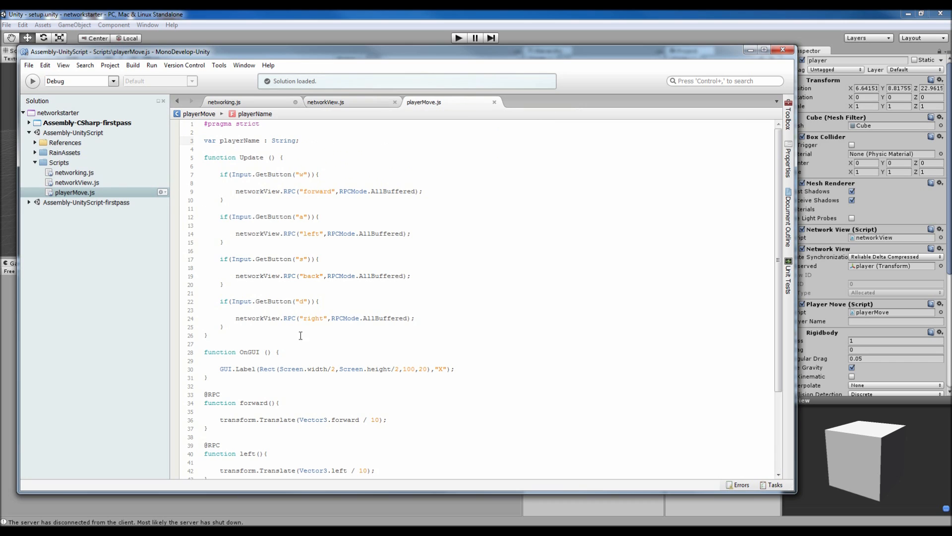
click(300, 139)
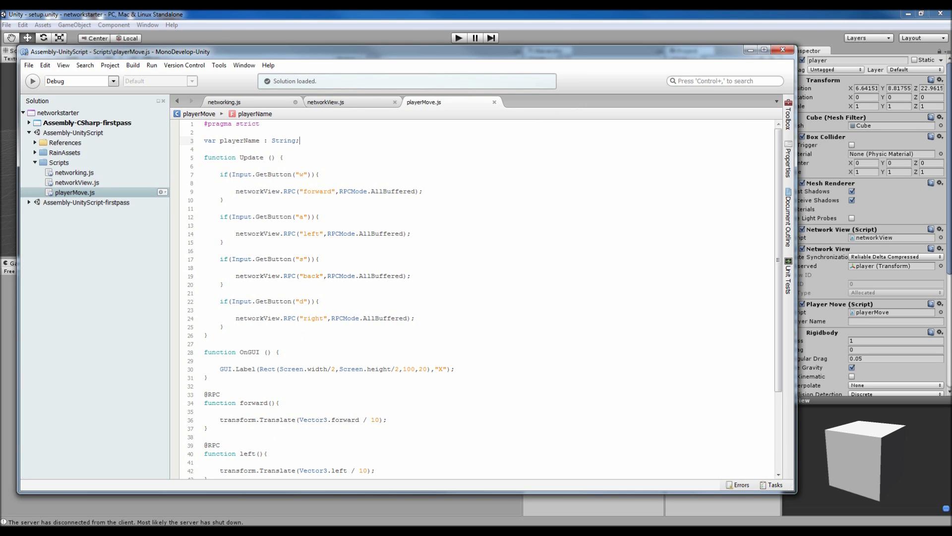
click(267, 175)
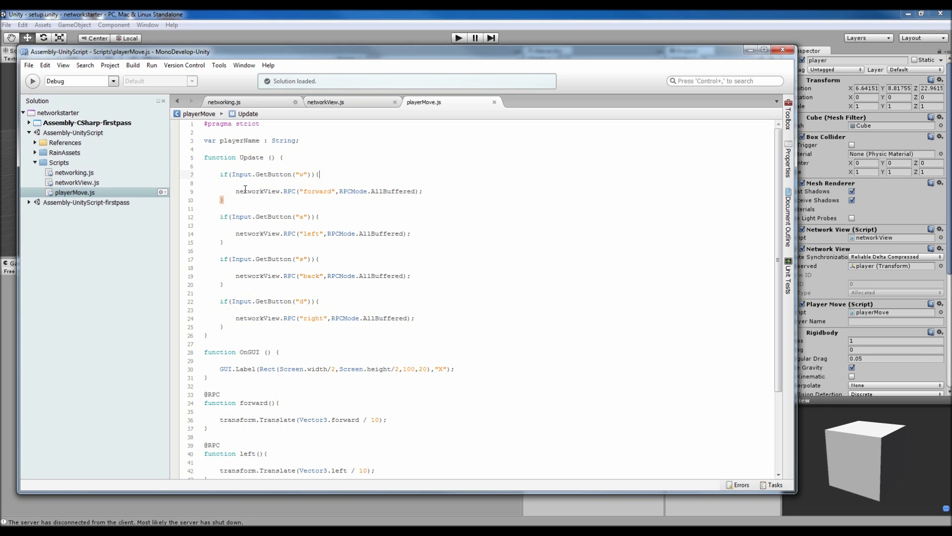
double_click(257, 190)
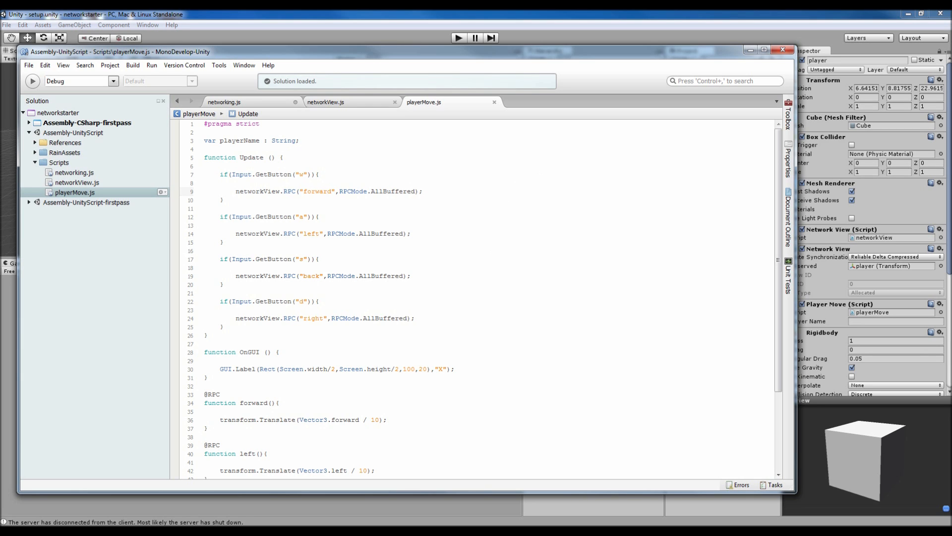
click(328, 192)
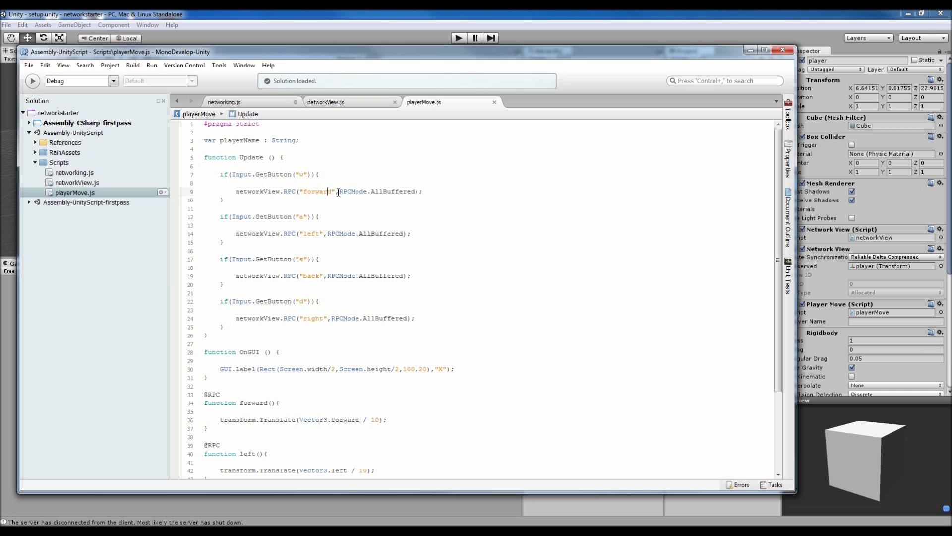
double_click(352, 190)
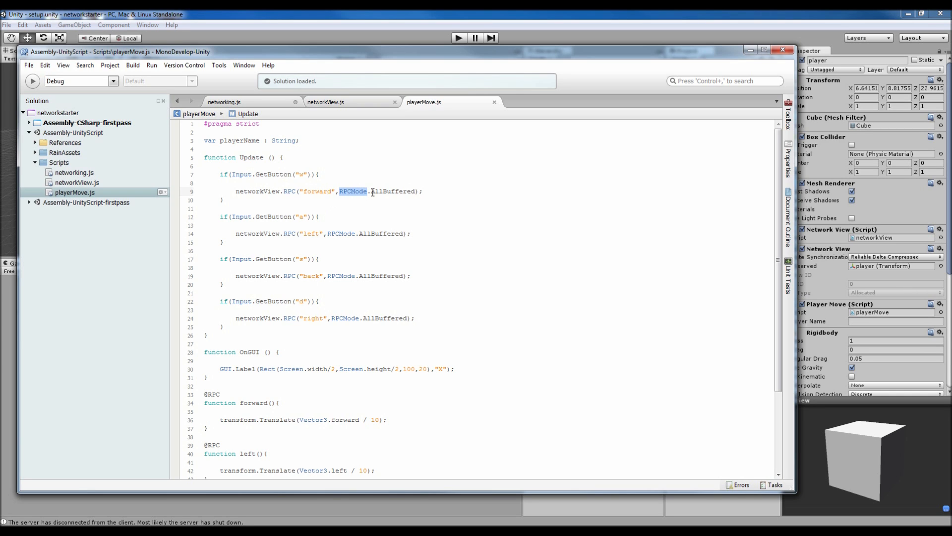
mouse_move(406, 193)
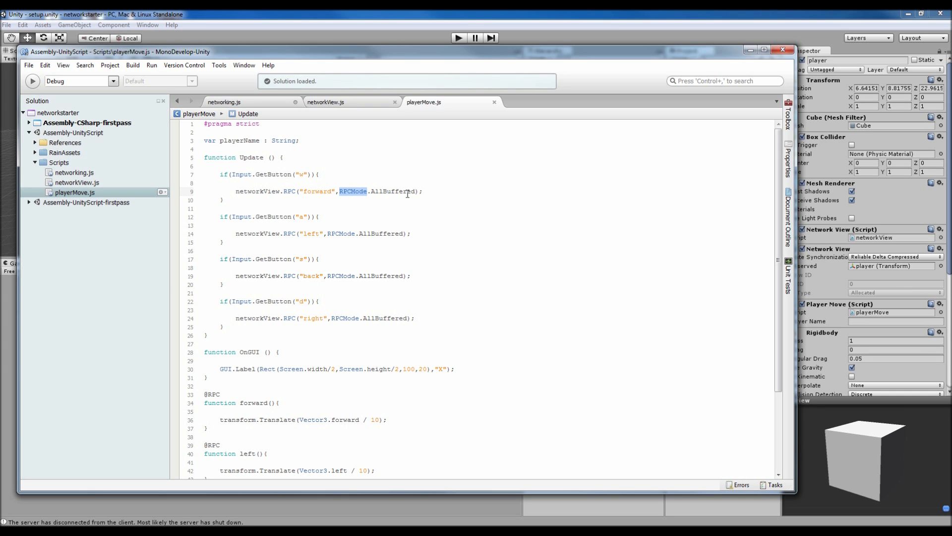
mouse_move(406, 194)
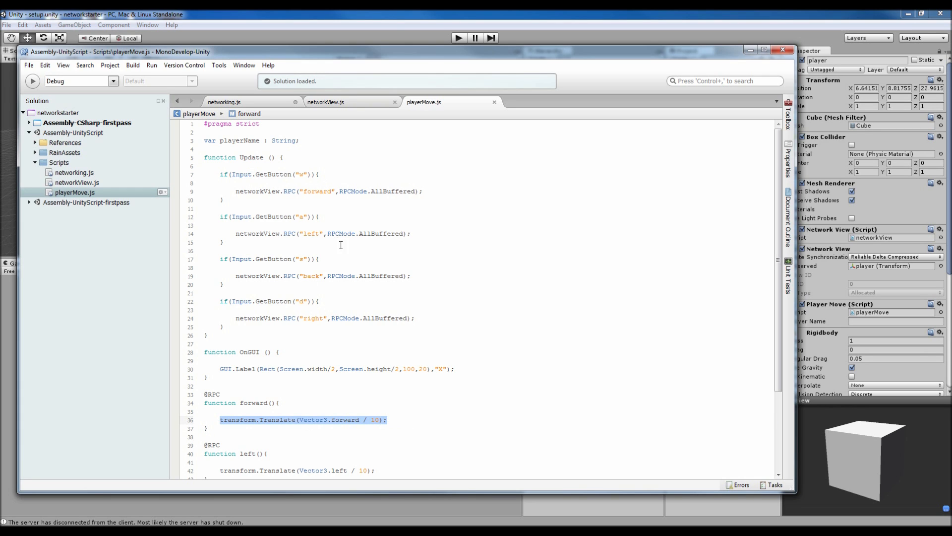
scroll(down, 3)
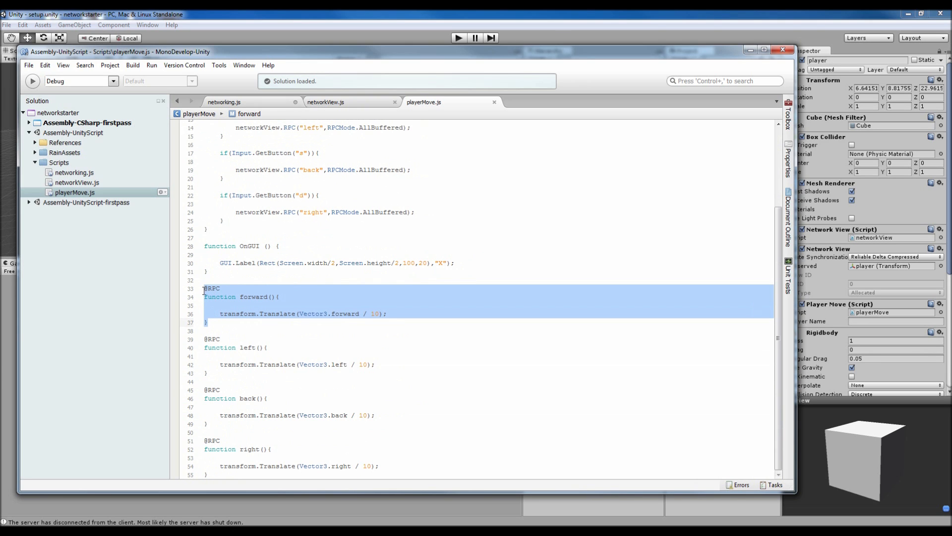
click(211, 288)
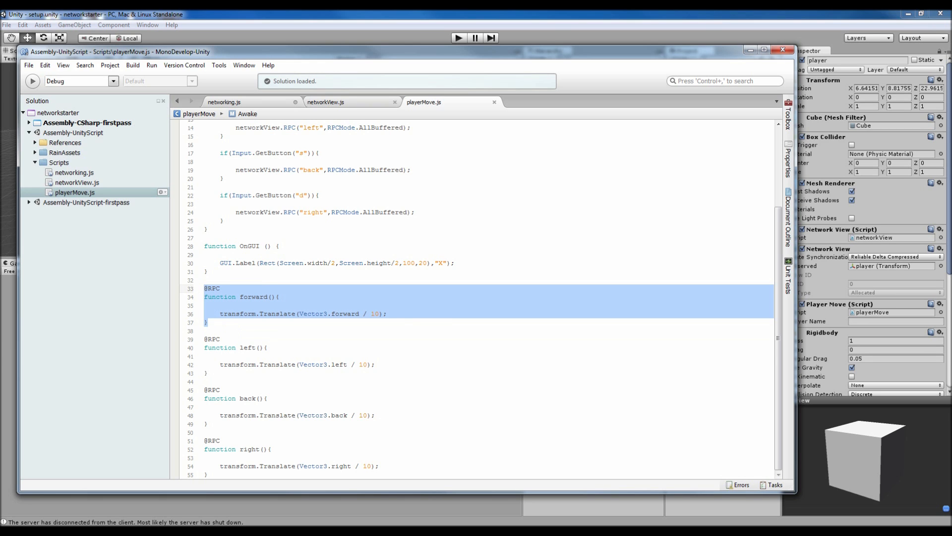
scroll(up, 3)
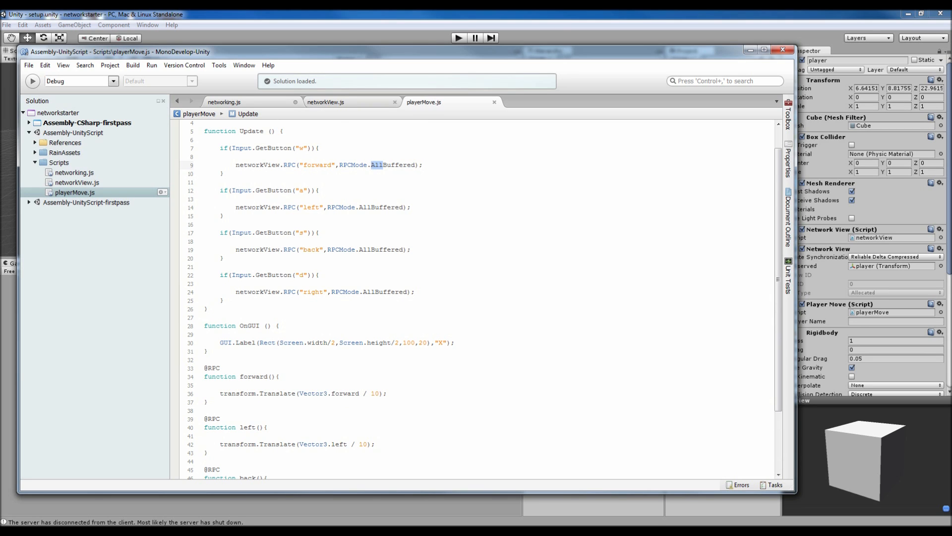
click(370, 165)
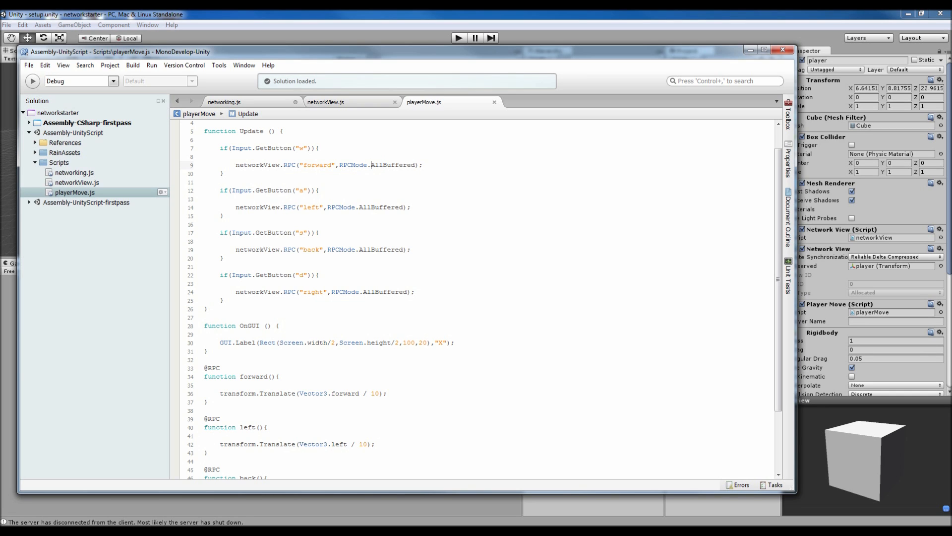
double_click(393, 164)
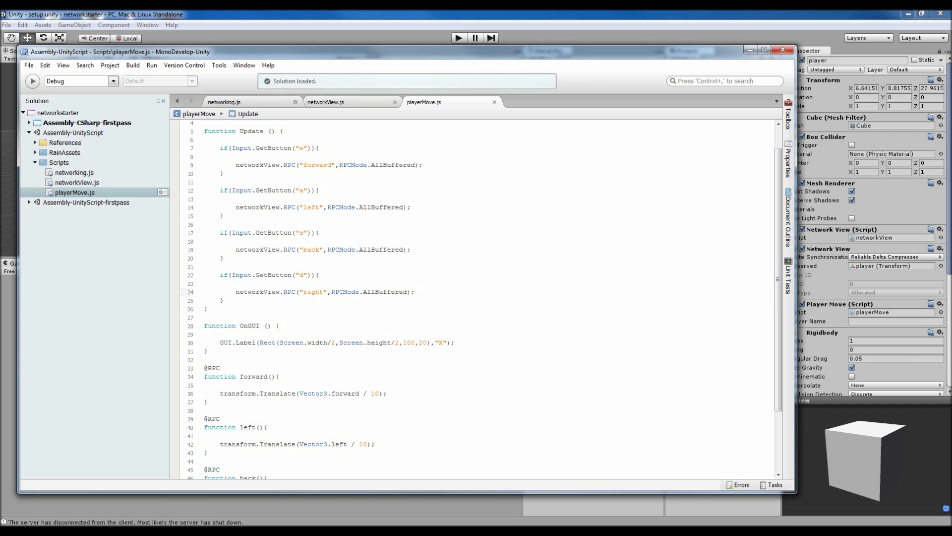
click(416, 292)
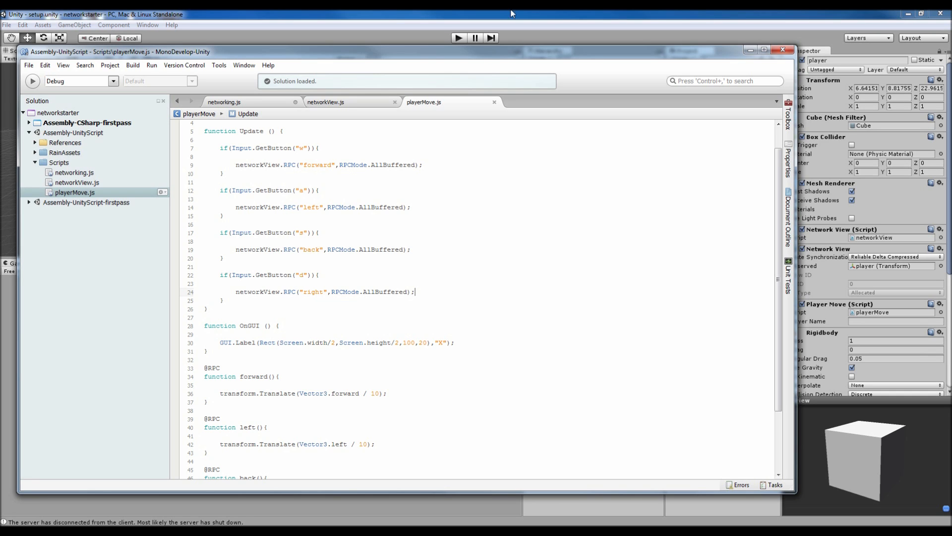
double_click(386, 165)
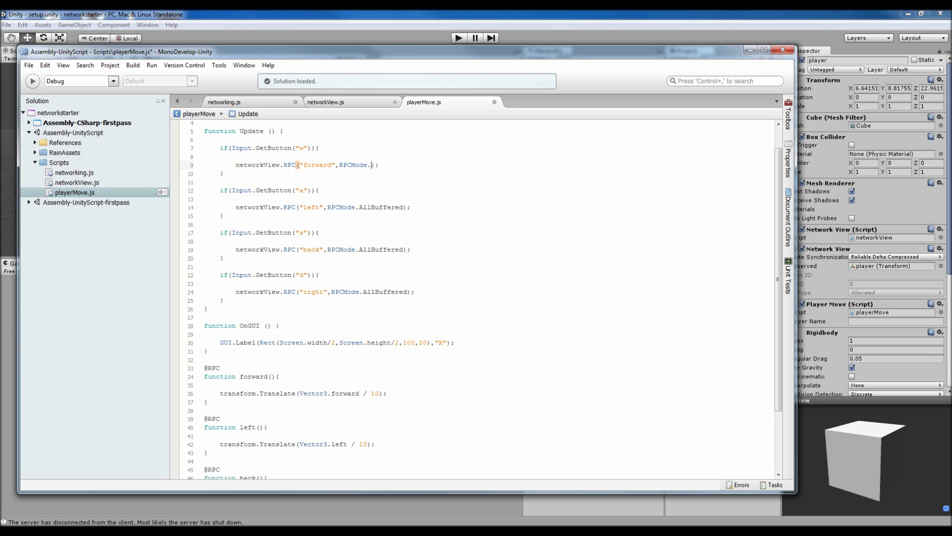
text(Ser)
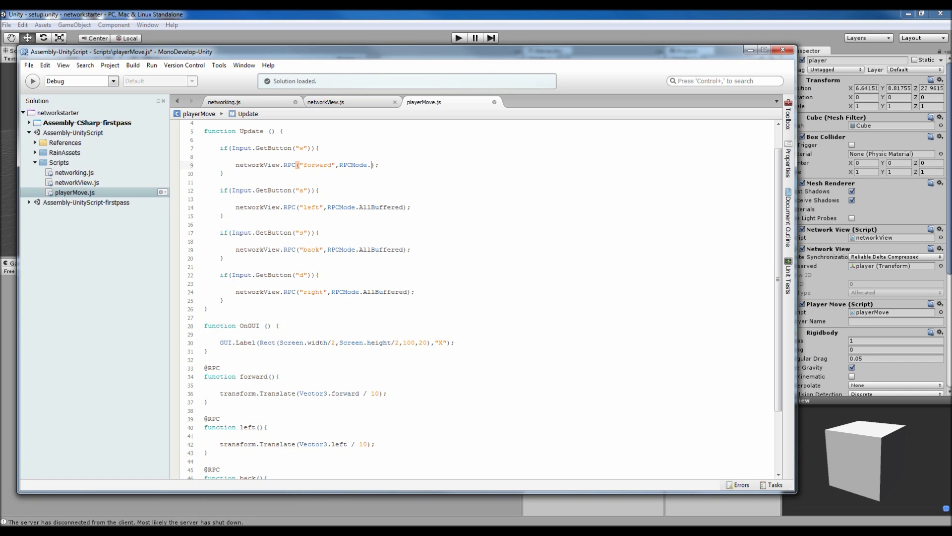
text(AllBuffered);)
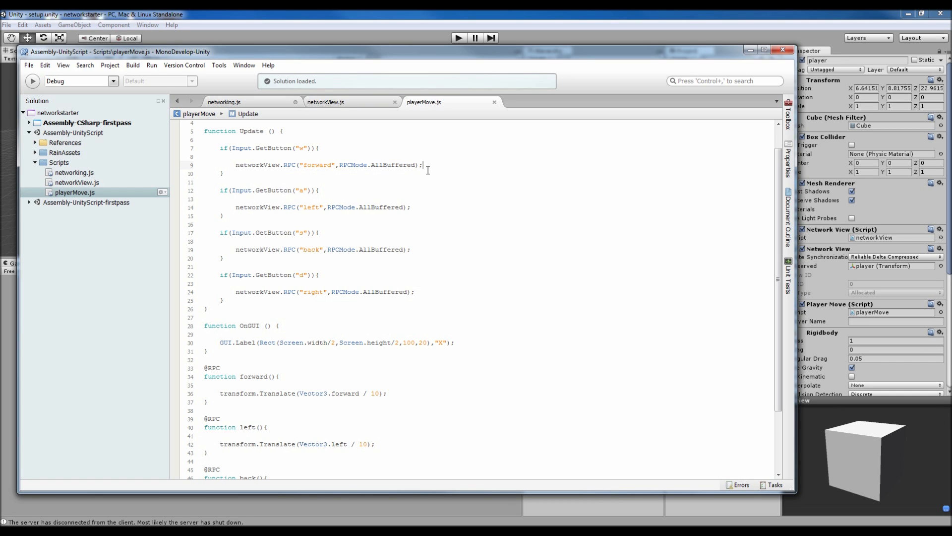
click(424, 165)
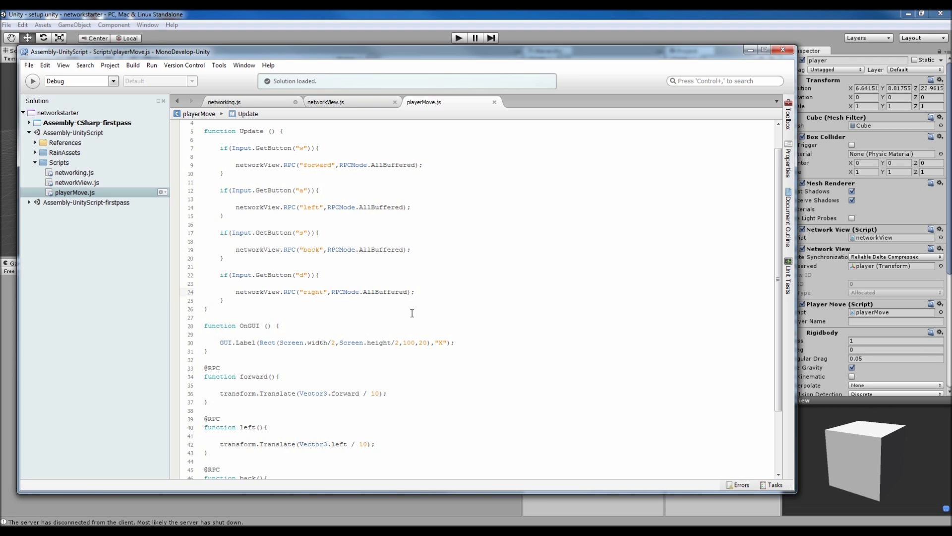
click(416, 292)
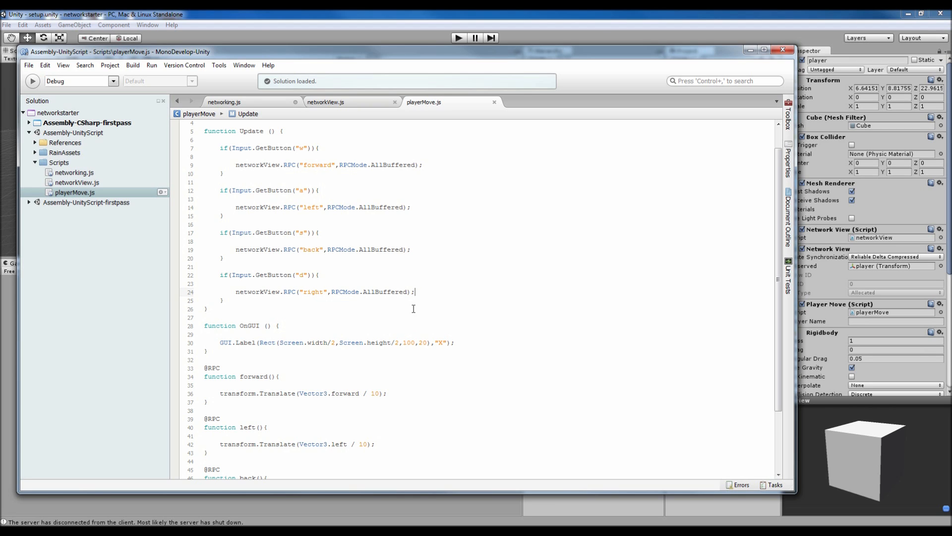
scroll(down, 3)
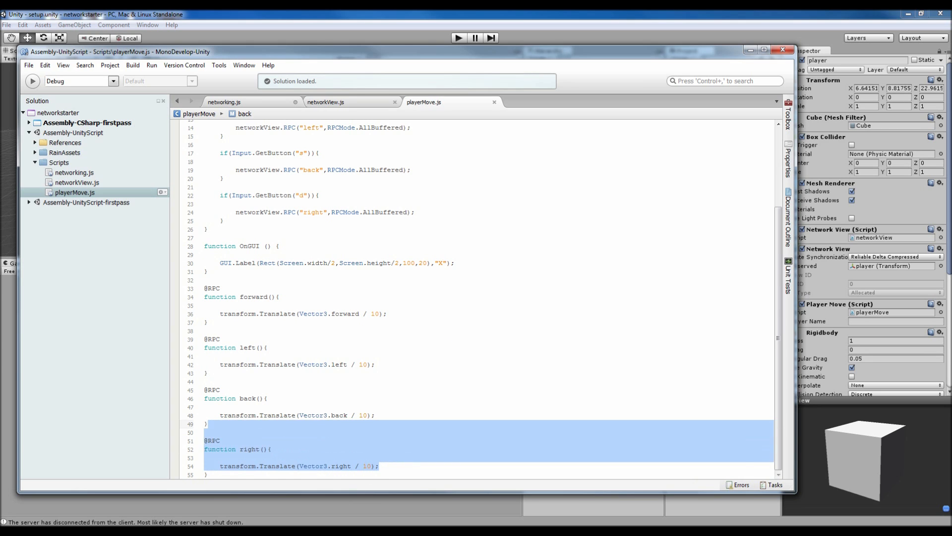
scroll(up, 3)
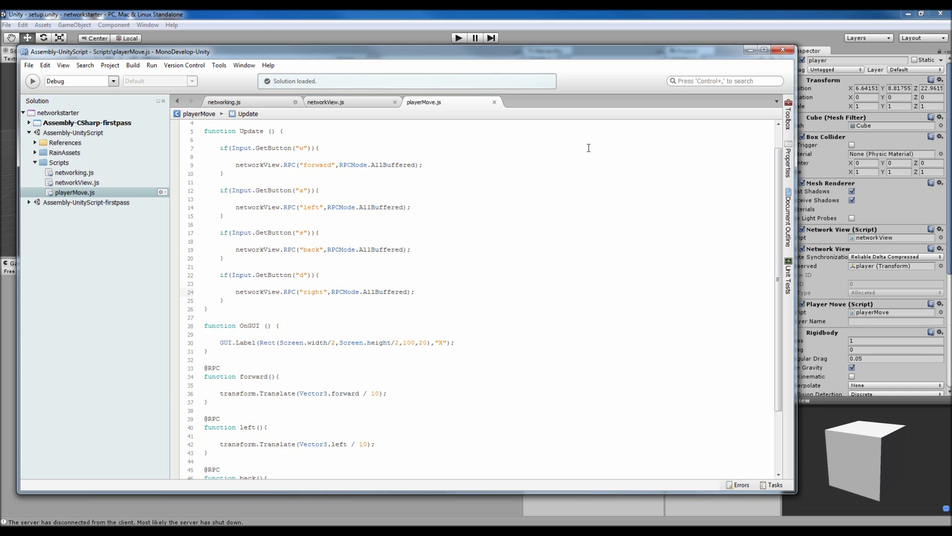
click(414, 292)
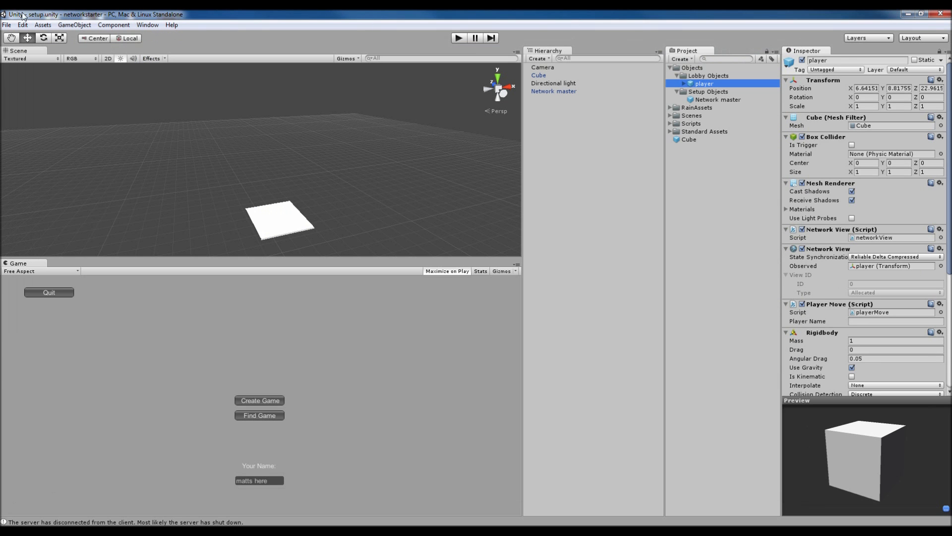
Show Build Settings from the File menu, listing the setup and Lobby scenes
click(7, 24)
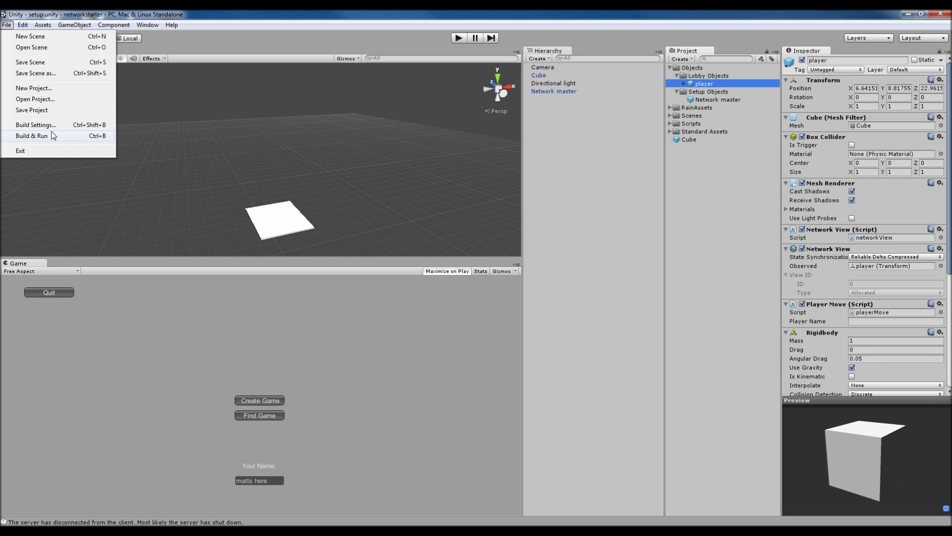
click(35, 125)
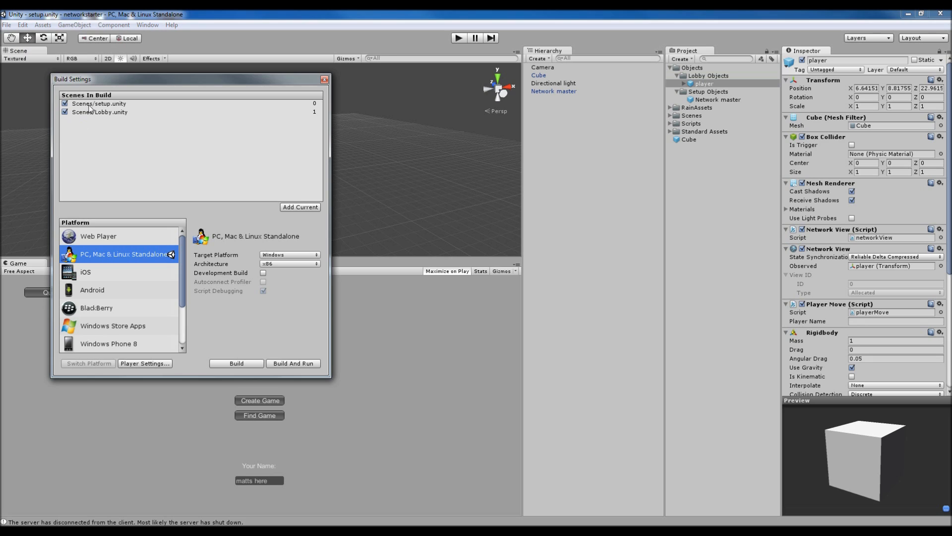
mouse_move(109, 113)
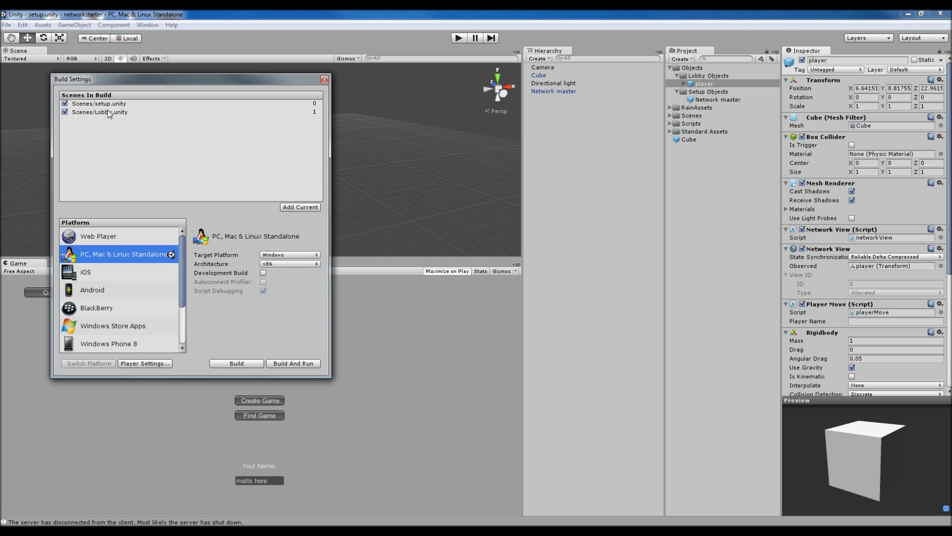
mouse_move(325, 79)
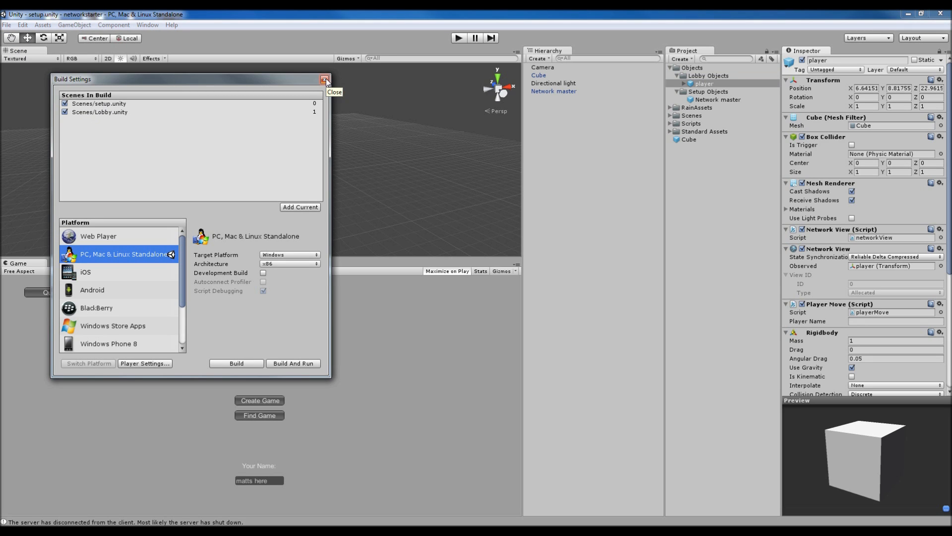
Show the standalone Player Settings and review Resolution and Presentation in the Inspector
click(145, 363)
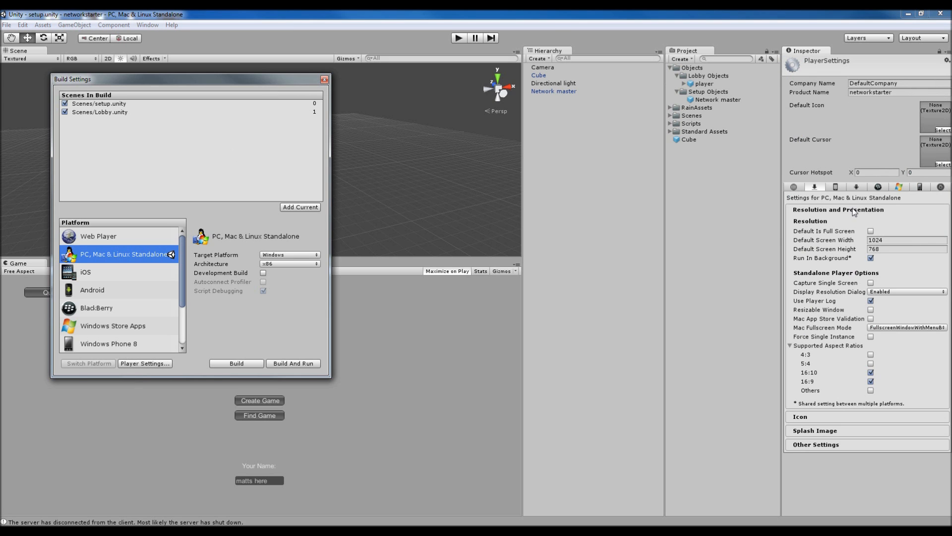
mouse_move(872, 224)
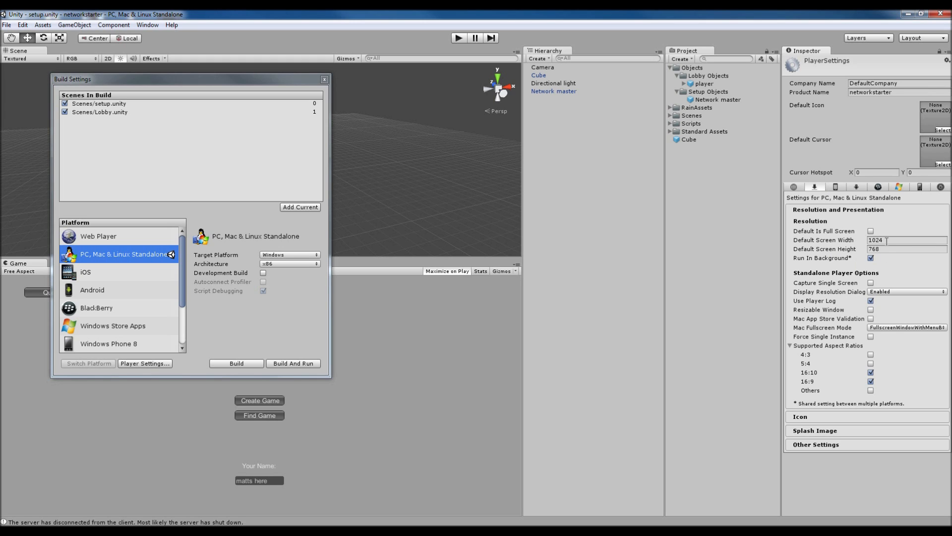
mouse_move(872, 259)
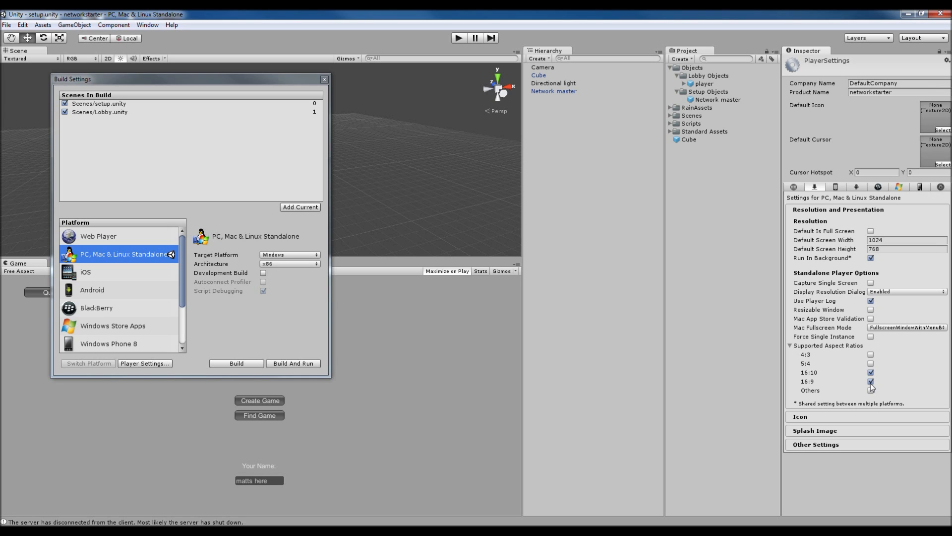
click(871, 381)
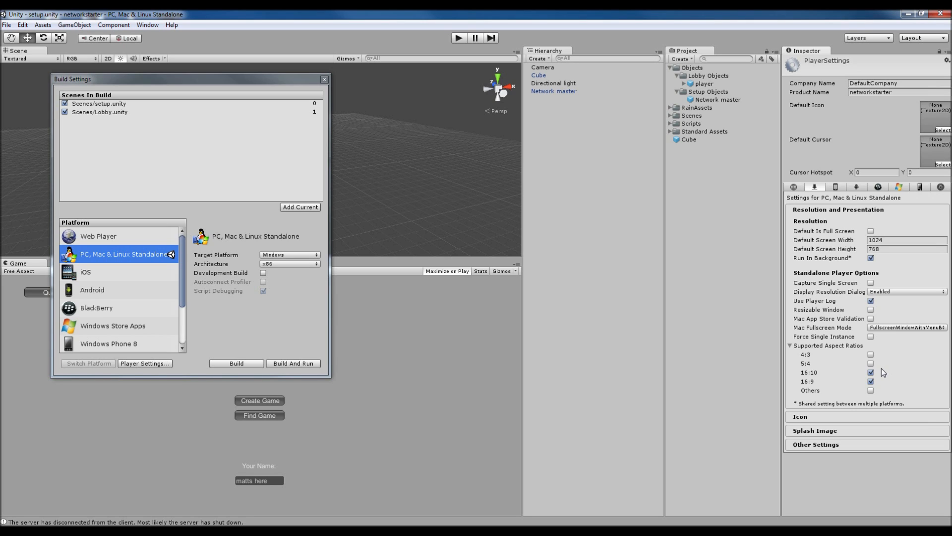
mouse_move(880, 374)
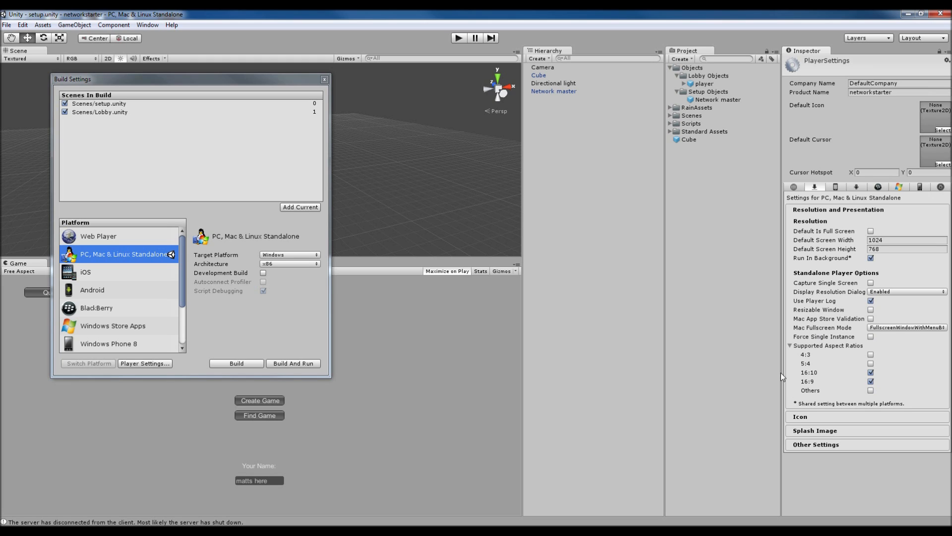
mouse_move(782, 322)
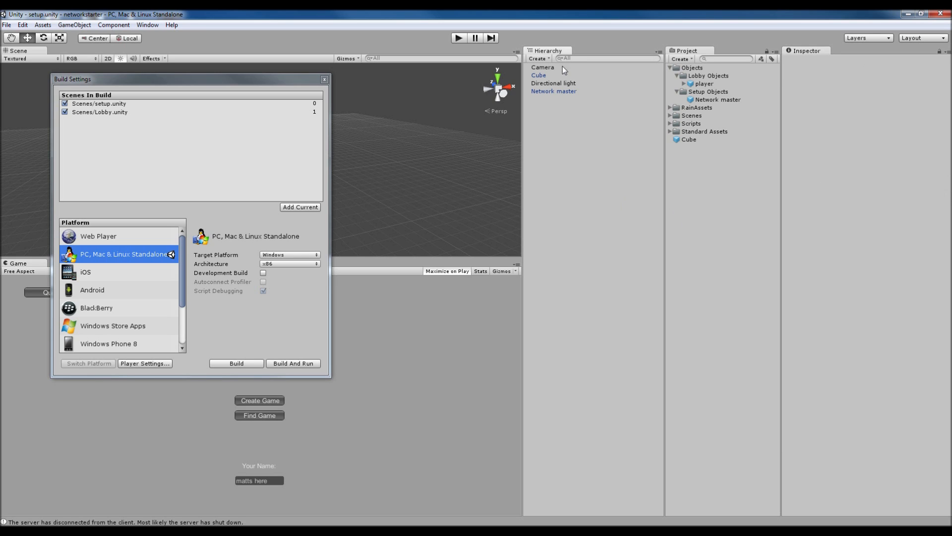
Inspect the Network master prefab's Networking values and the scene Camera's components, then clear the selection
click(553, 91)
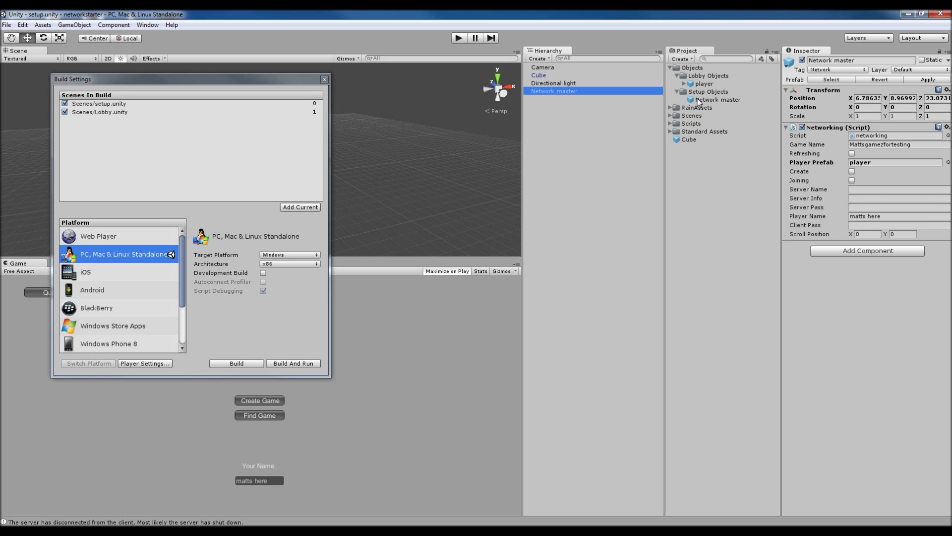
click(541, 66)
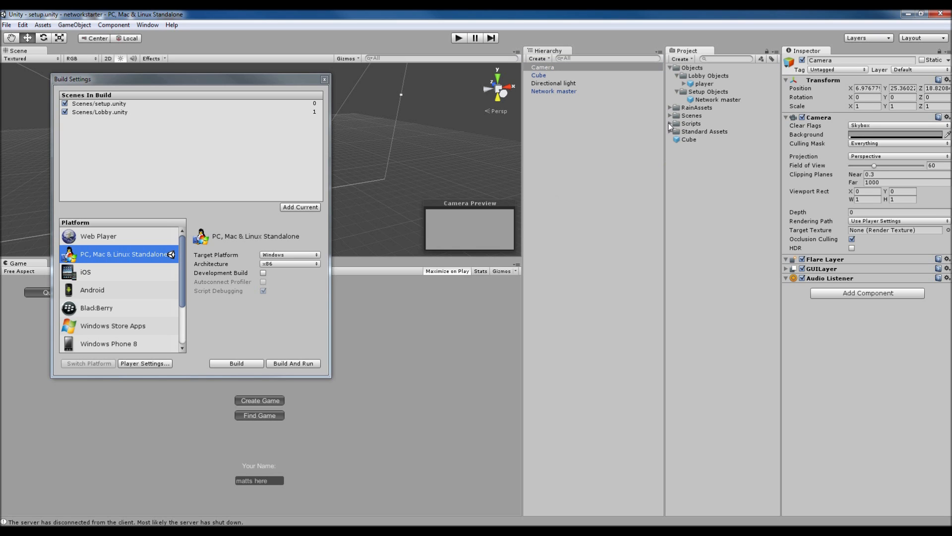
click(671, 131)
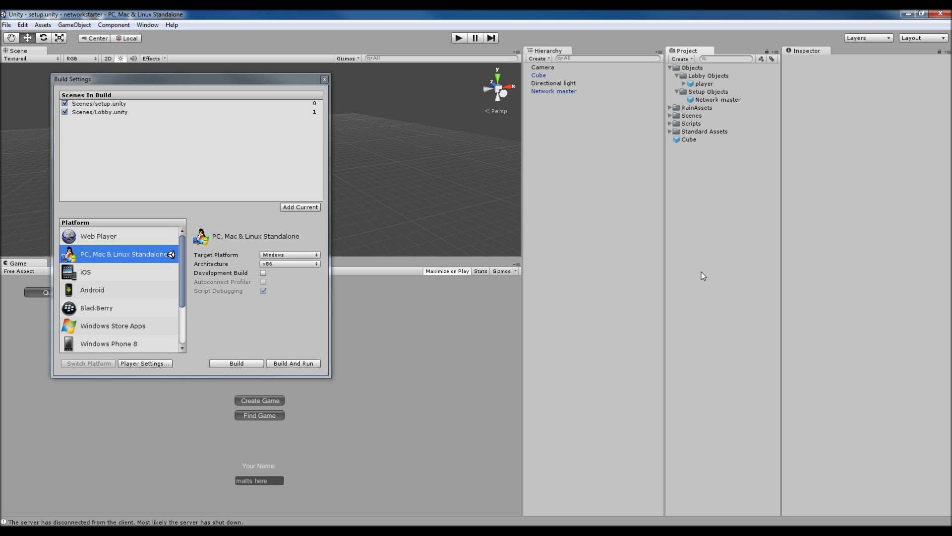
mouse_move(583, 347)
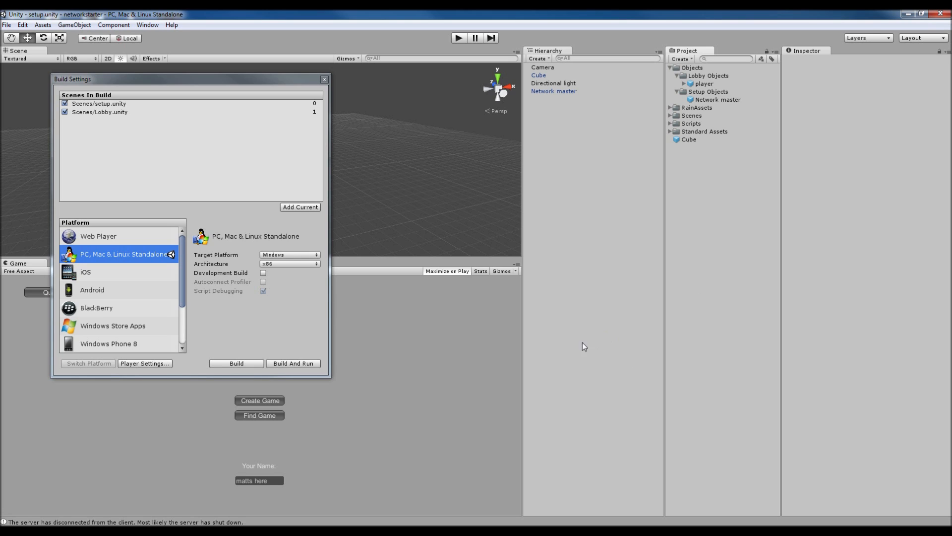
mouse_move(471, 329)
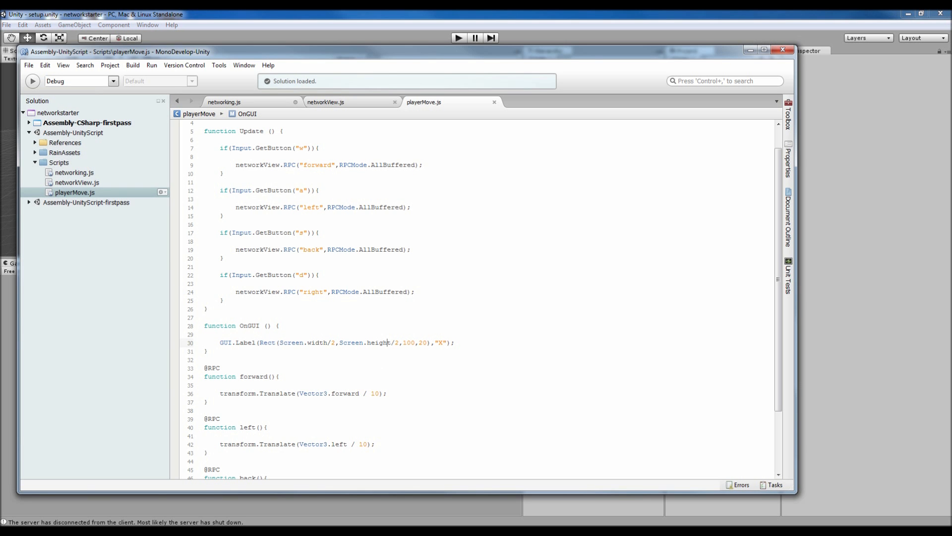
mouse_move(270, 399)
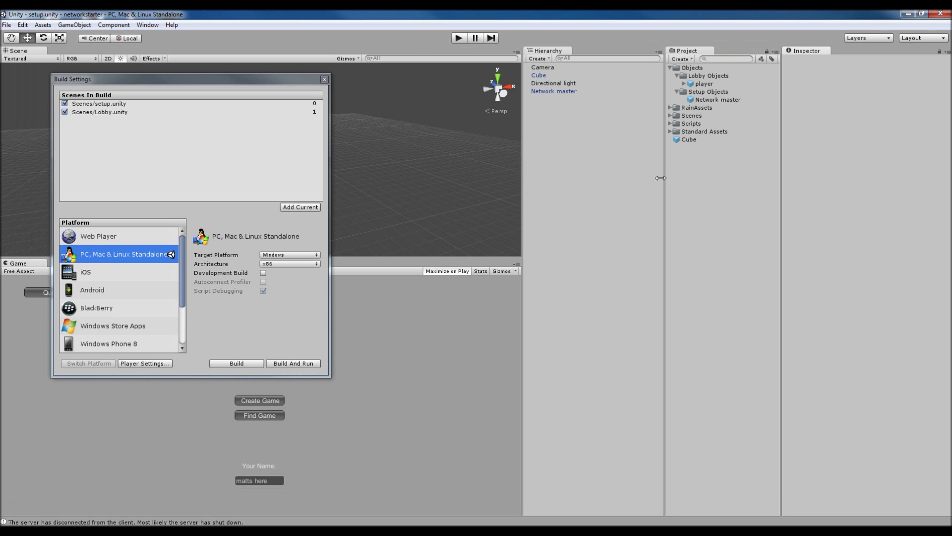
mouse_move(797, 177)
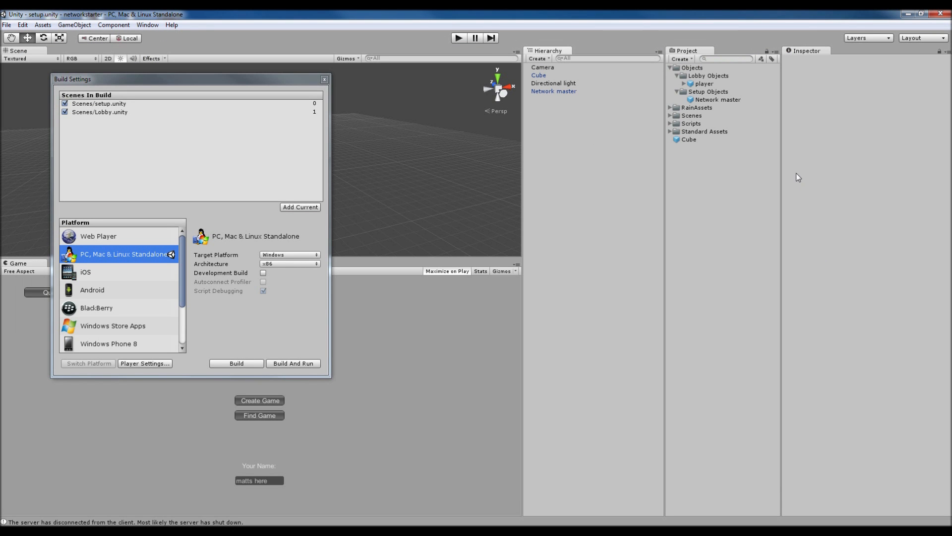
mouse_move(703, 138)
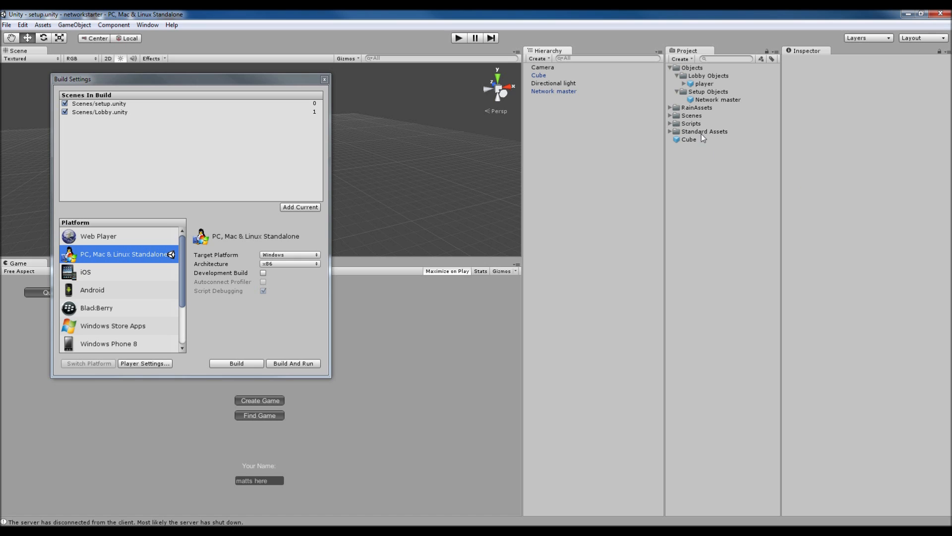
Select the player prefab under Lobby Objects to show its Network View, Player Move and Rigidbody
click(704, 83)
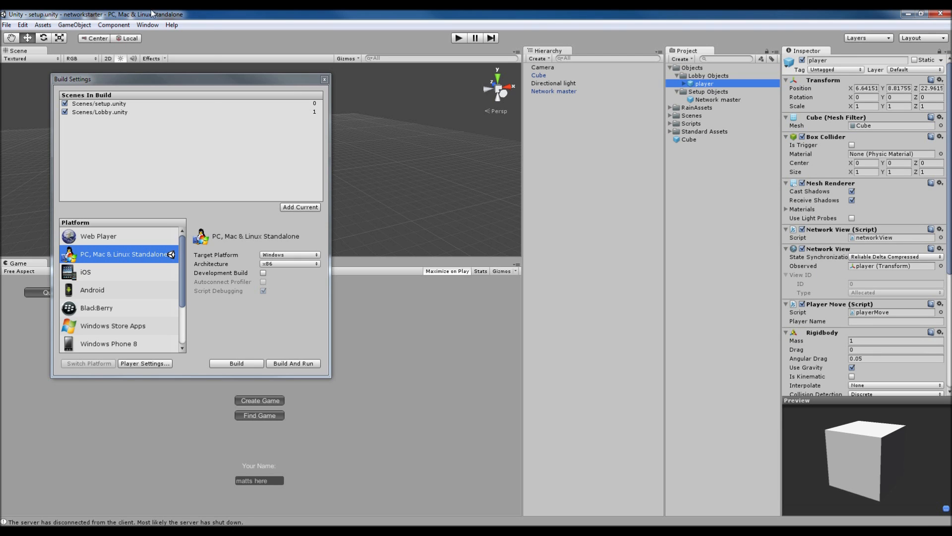
click(113, 25)
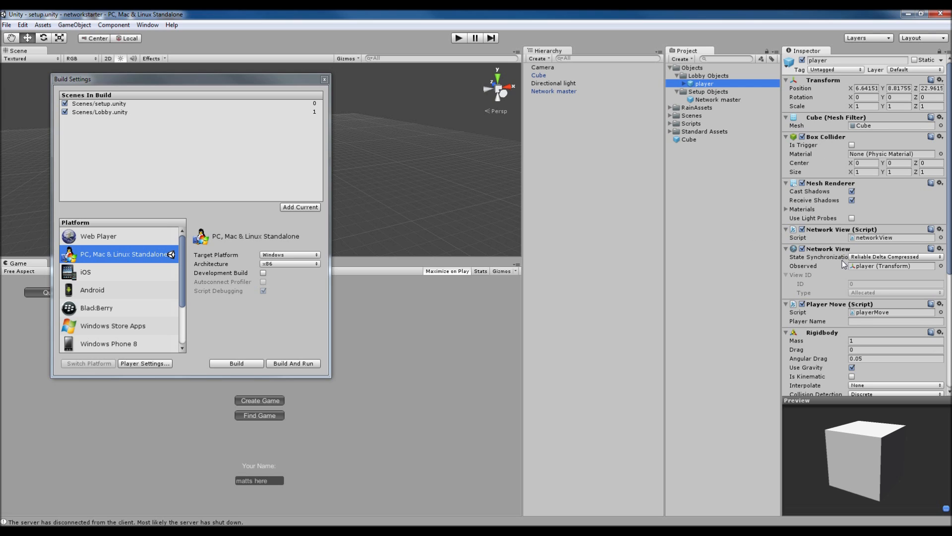
mouse_move(831, 243)
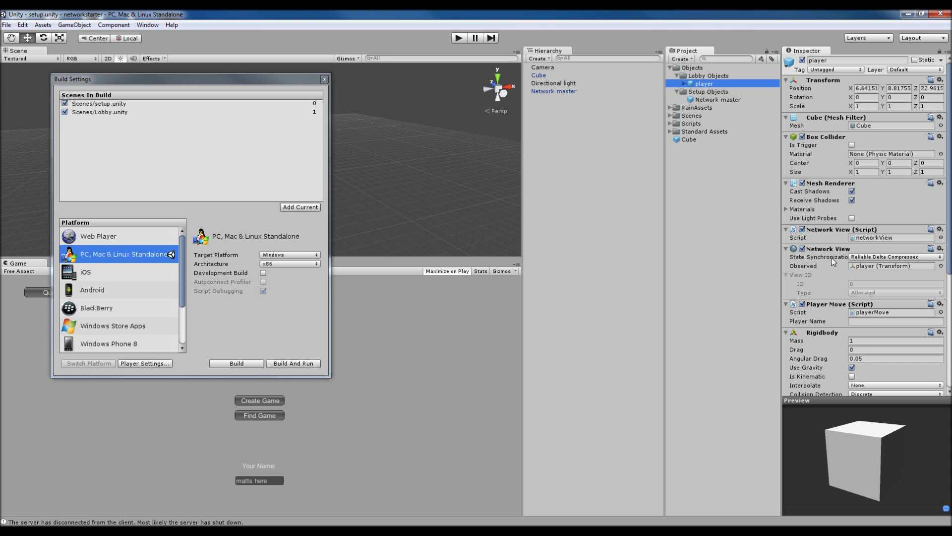
mouse_move(678, 266)
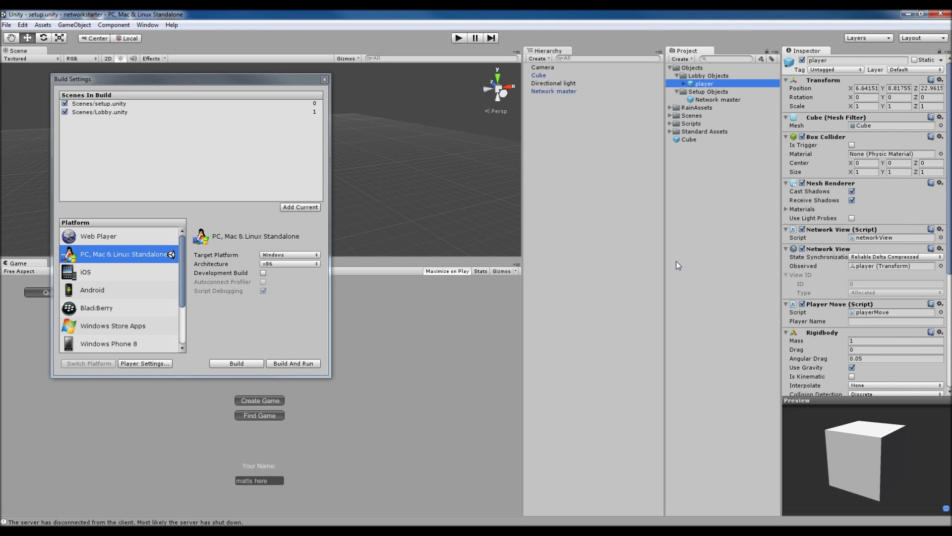